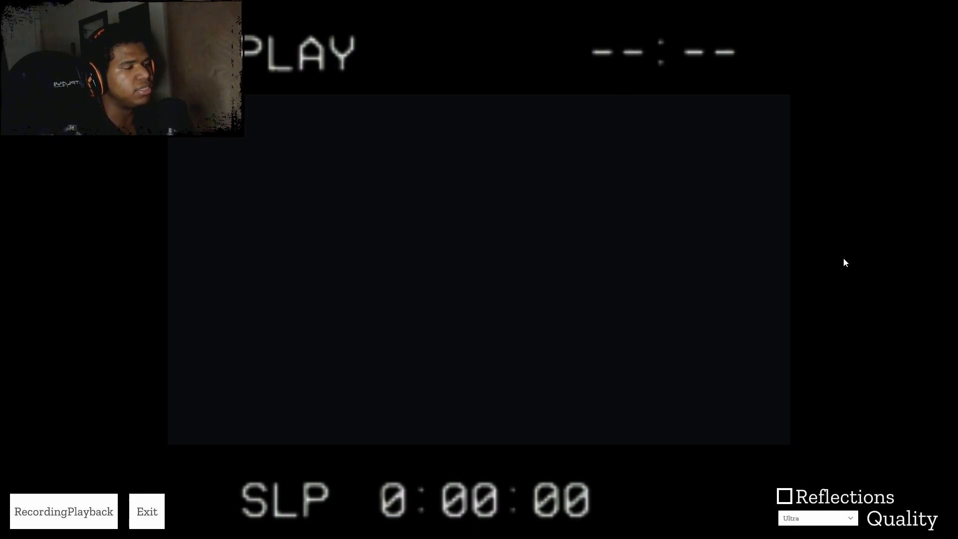
{"action": "mouse_move", "coordinate": [748, 503]}
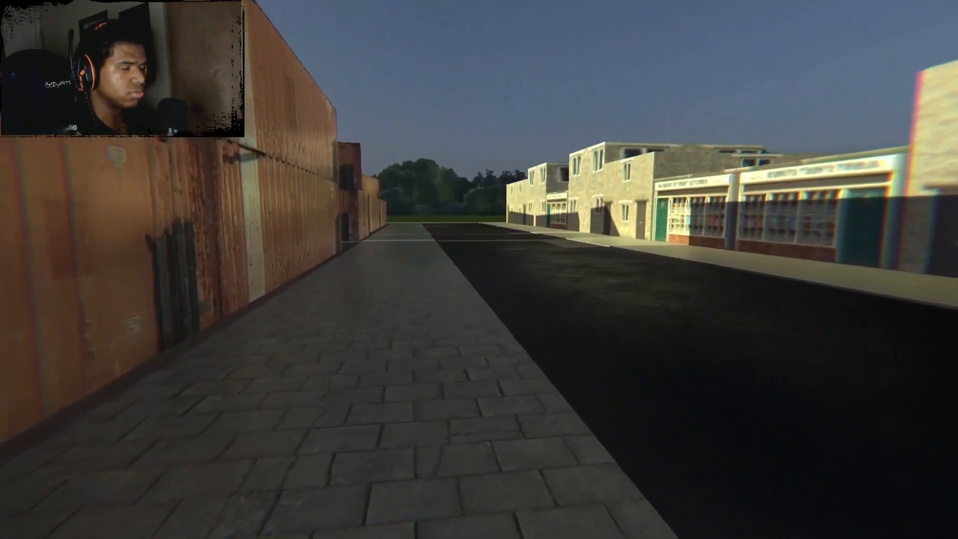
{"action": "mouse_move", "coordinate": [479, 270]}
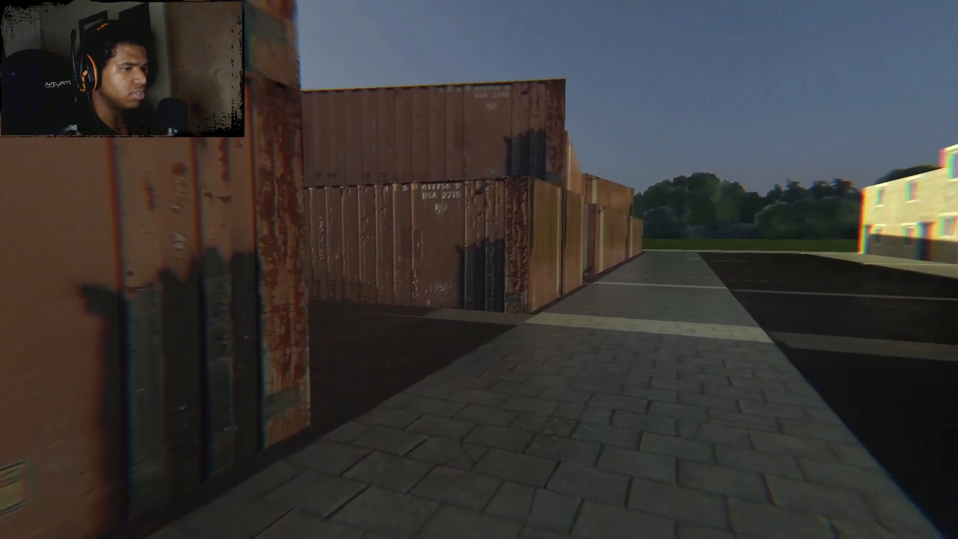
{"action": "mouse_move", "coordinate": [478, 269]}
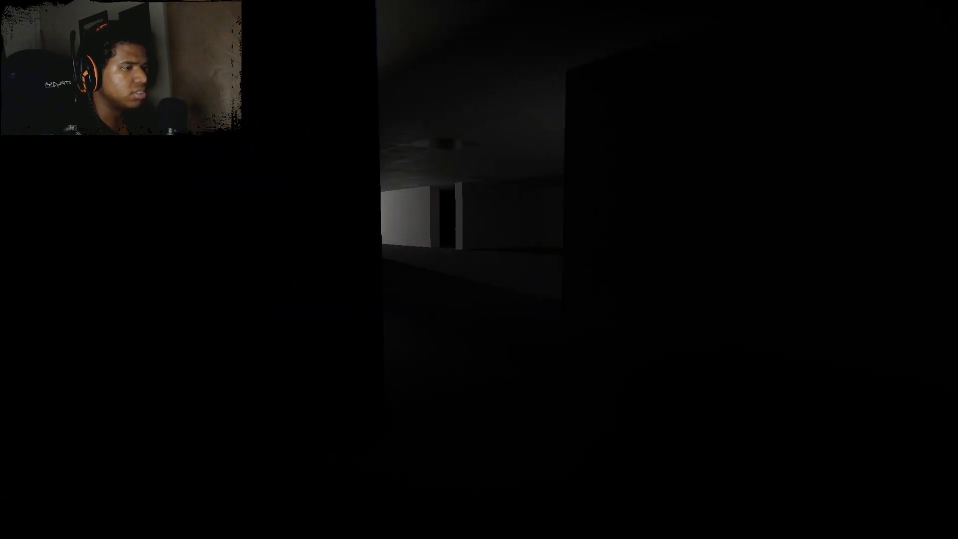
{"action": "mouse_move", "coordinate": [479, 269]}
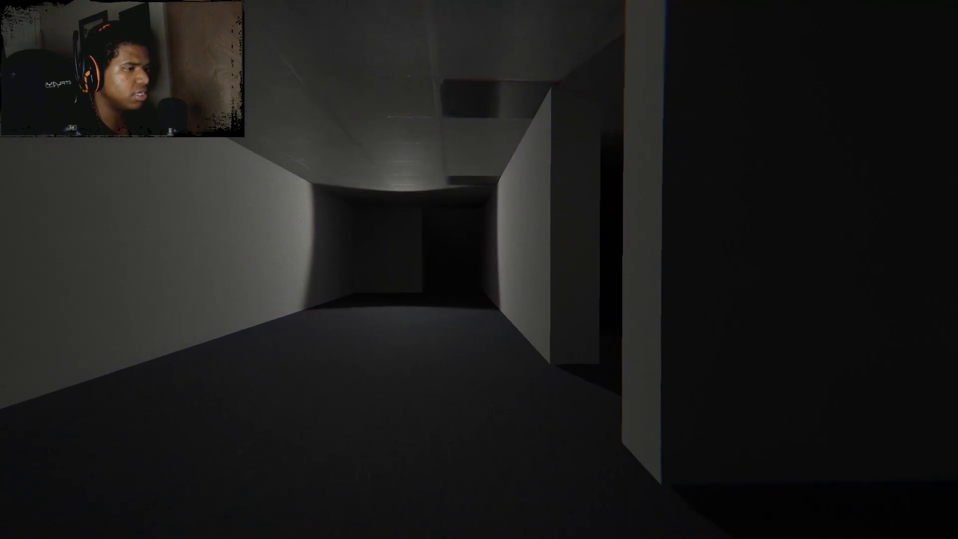
{"action": "mouse_move", "coordinate": [479, 269]}
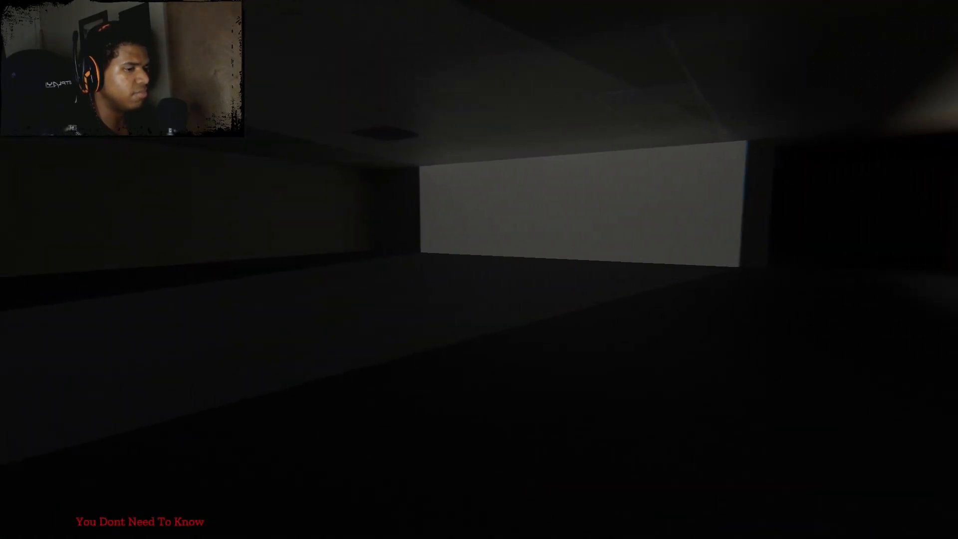
{"action": "mouse_move", "coordinate": [479, 269]}
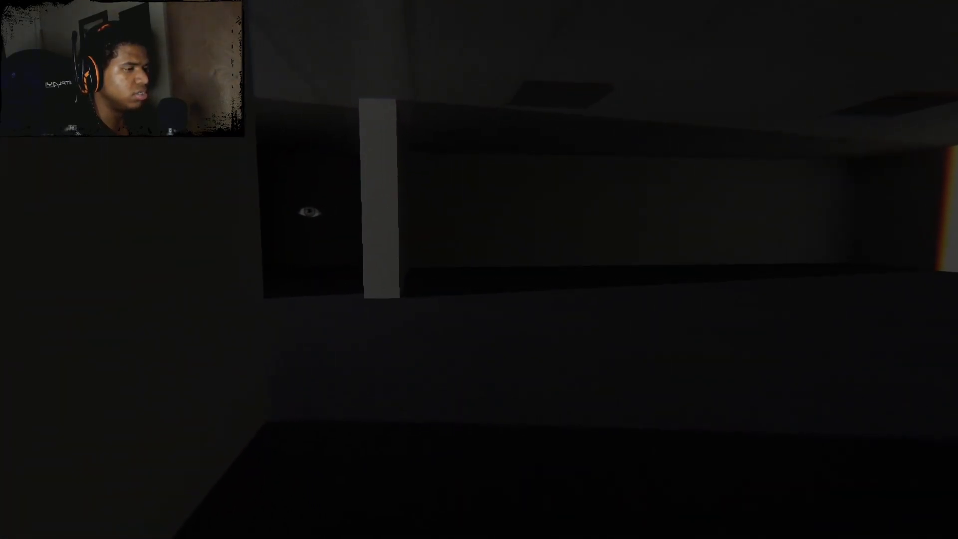
{"action": "mouse_move", "coordinate": [479, 269]}
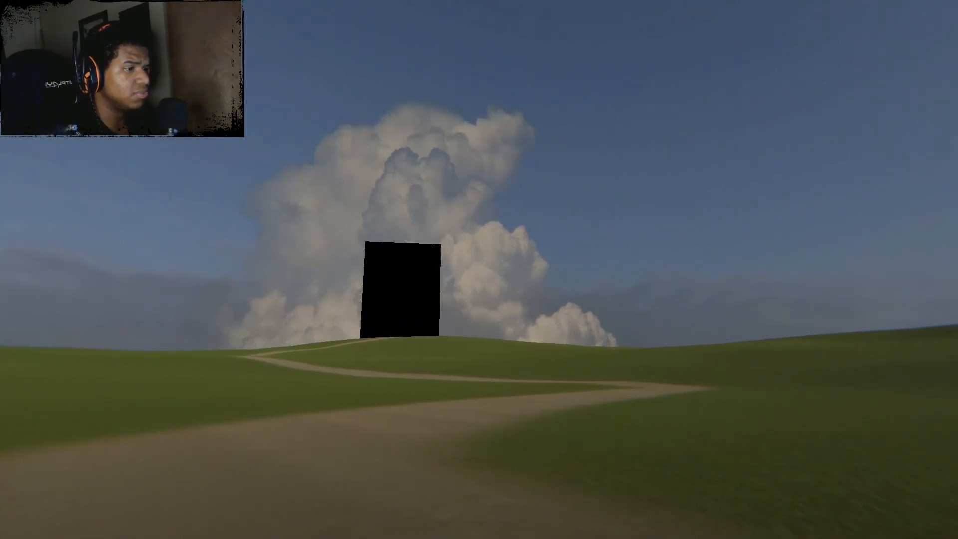
{"action": "mouse_move", "coordinate": [479, 270]}
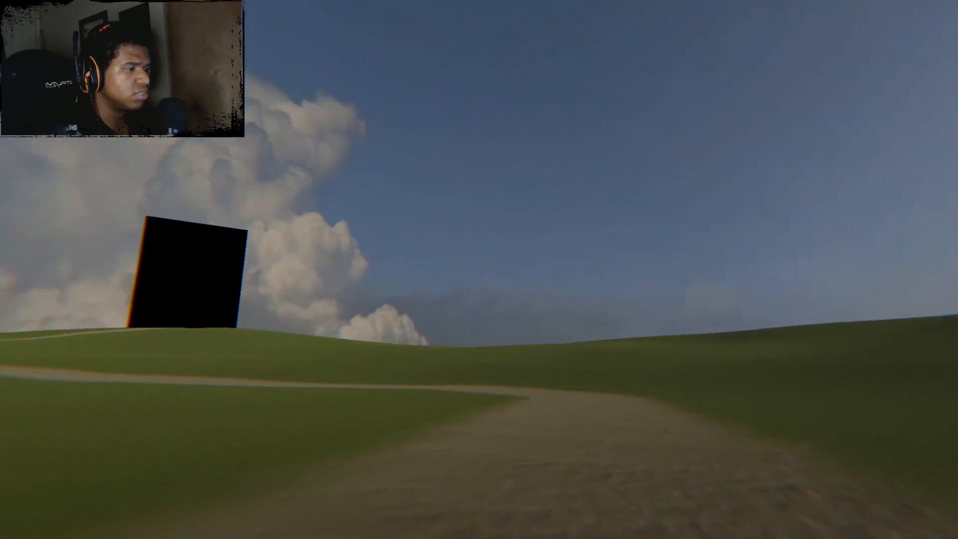
{"action": "mouse_move", "coordinate": [478, 269]}
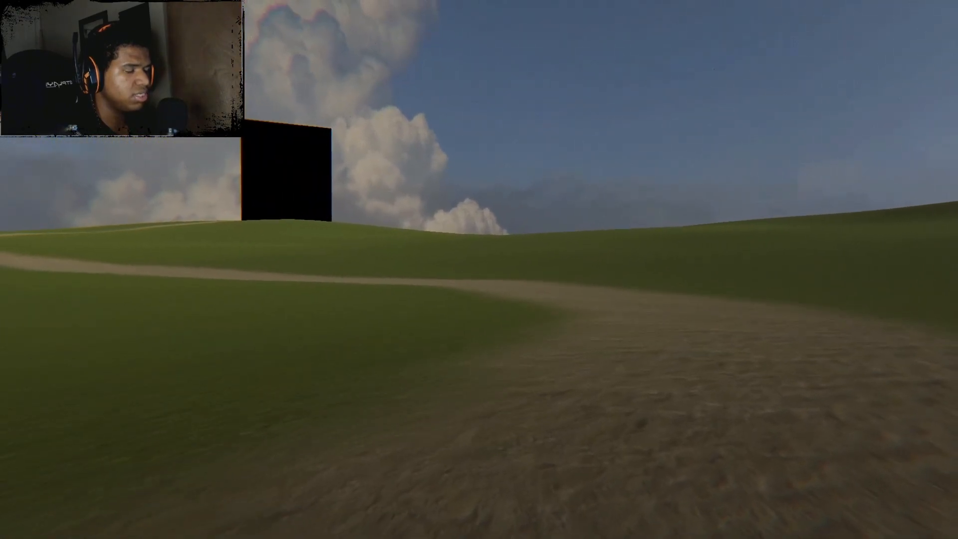
{"action": "mouse_move", "coordinate": [479, 269]}
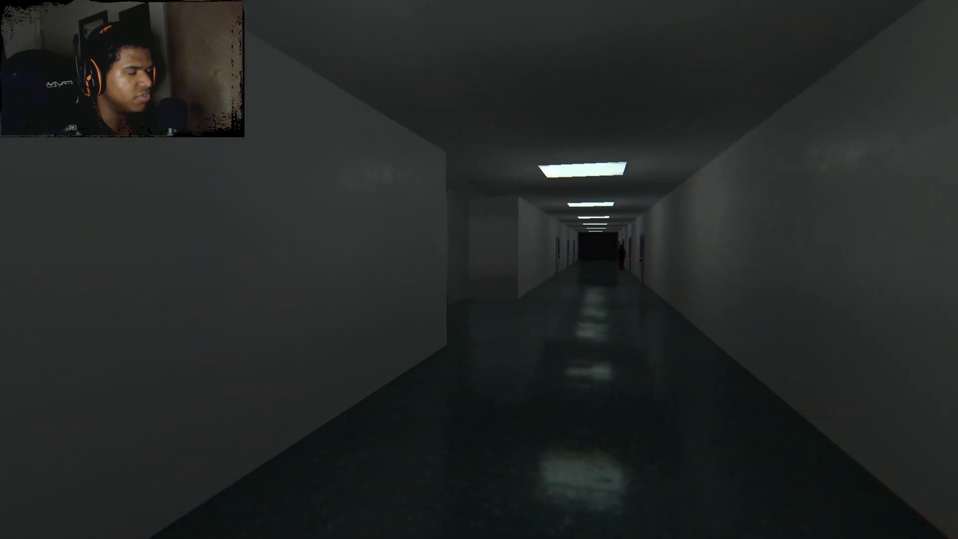
Step: Walk forward down the dim hallway until it opens onto the sunny fenced playground with the red slide
{"action": "key", "text": "w"}
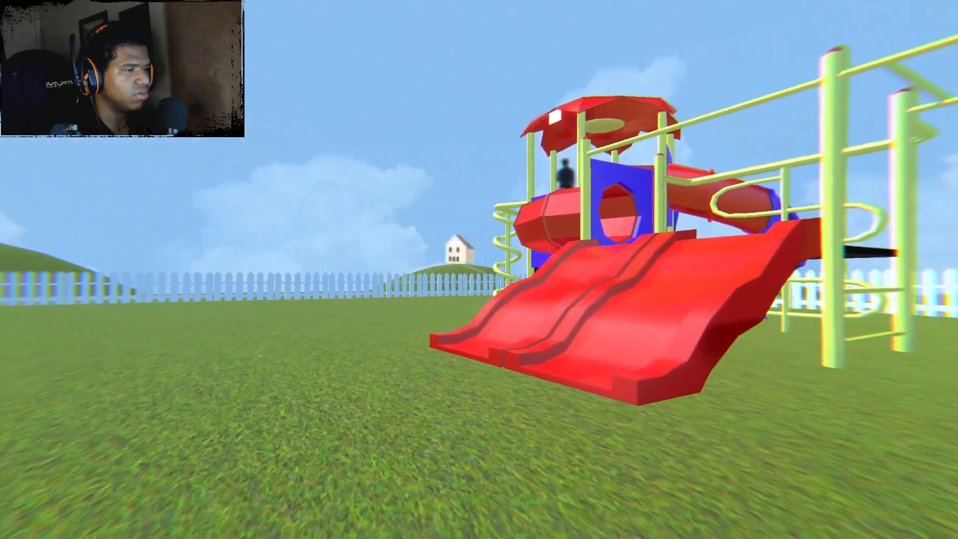
{"action": "mouse_move", "coordinate": [479, 269]}
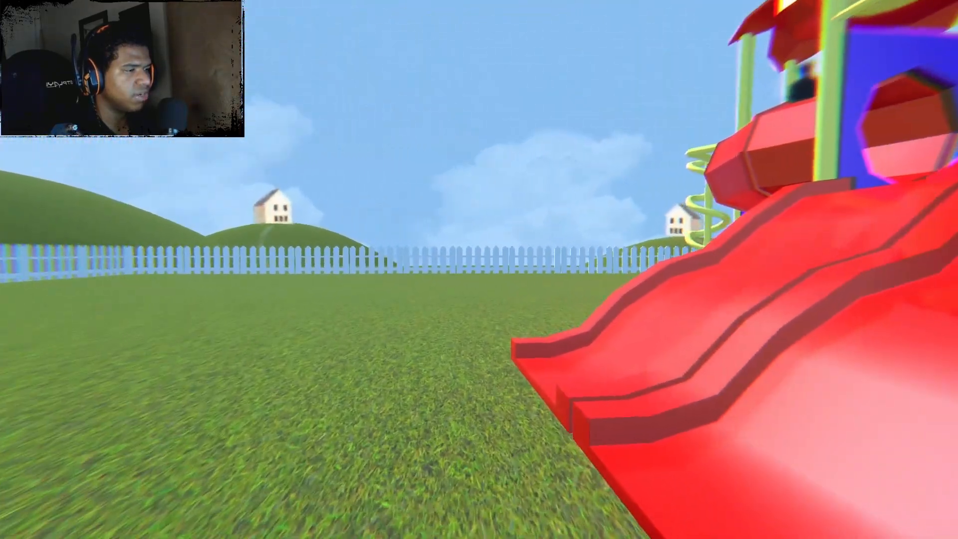
{"action": "mouse_move", "coordinate": [479, 269]}
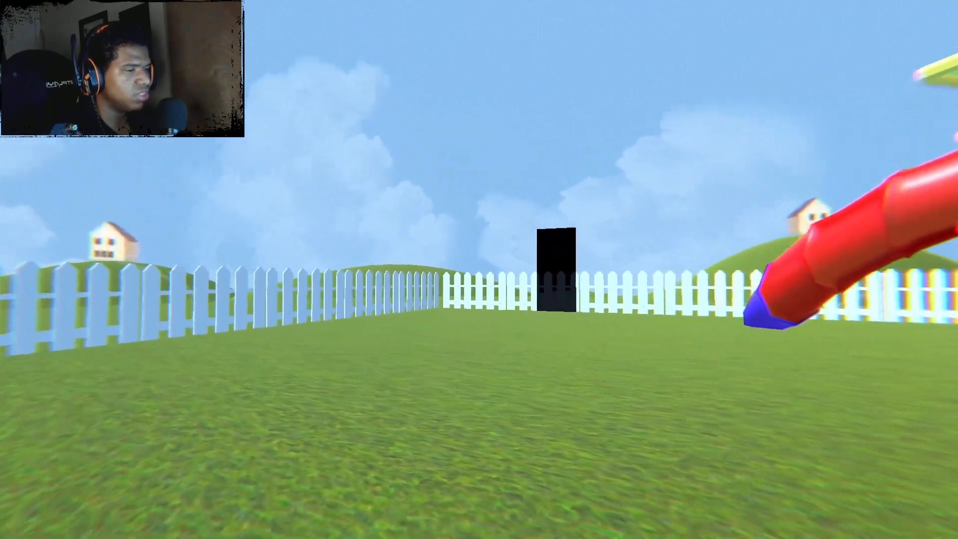
{"action": "mouse_move", "coordinate": [478, 269]}
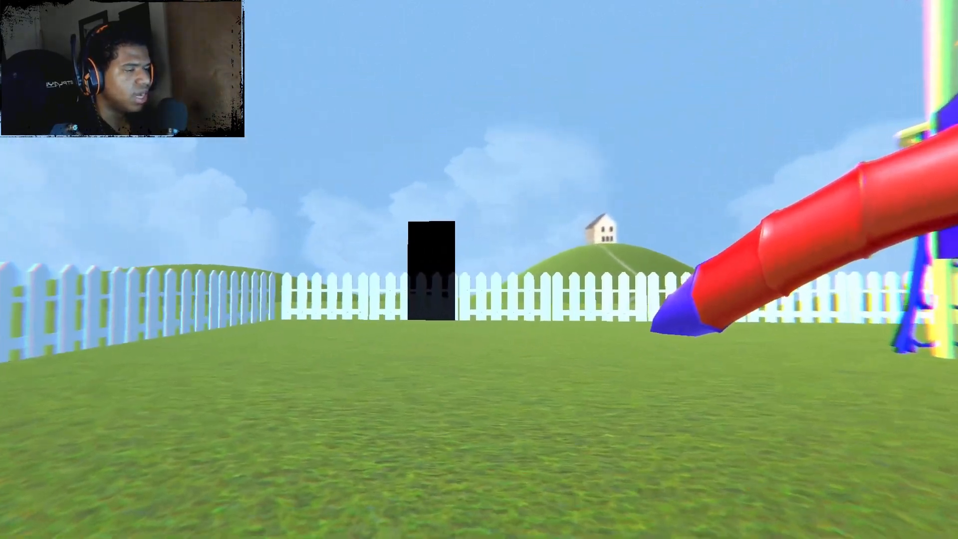